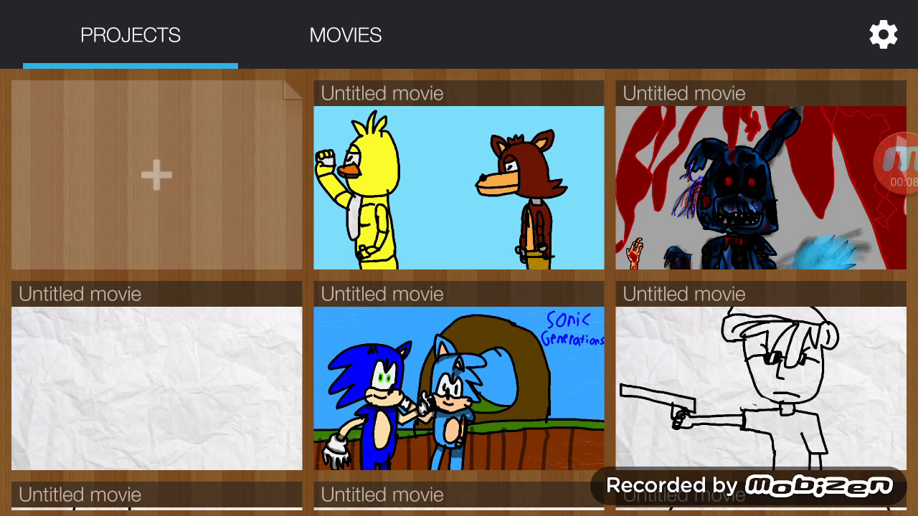
Step: Start a new project and create the untitled 12 fps animation with default settings
click(155, 174)
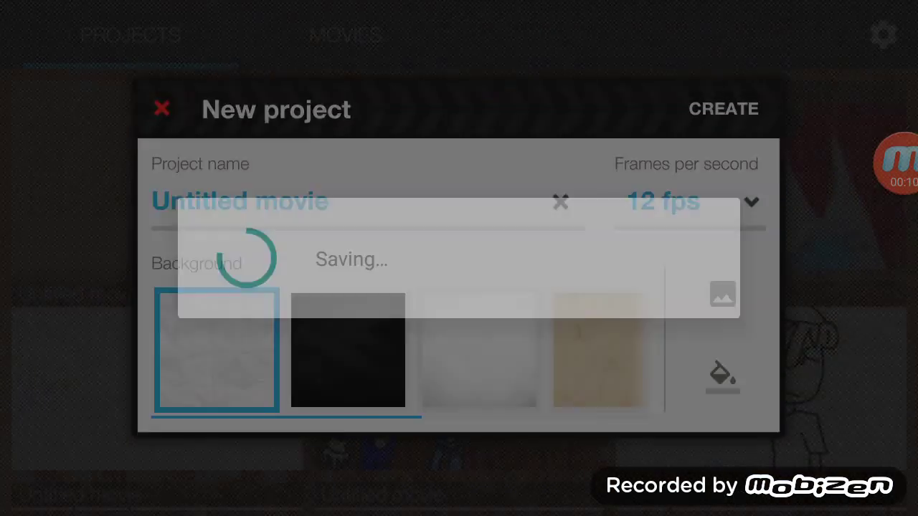
click(723, 108)
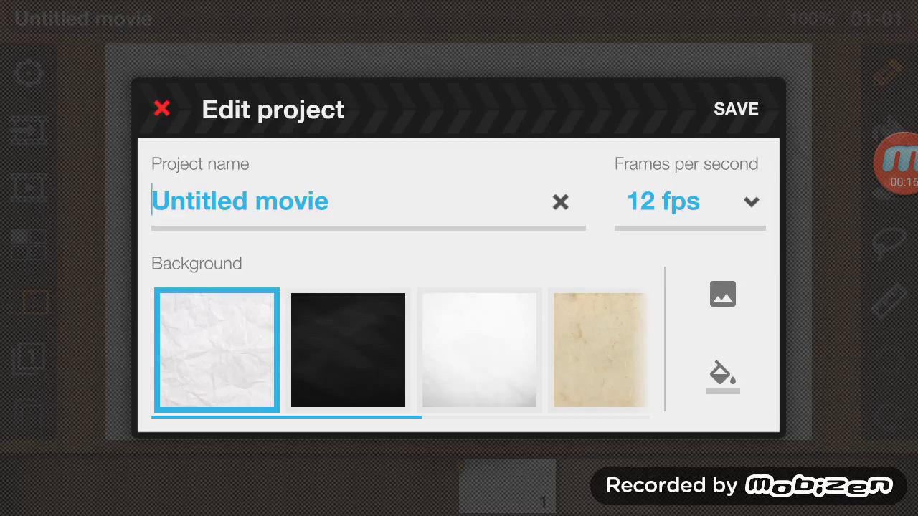
Step: Try the black background, switch to aged paper, and scroll the background row
click(348, 350)
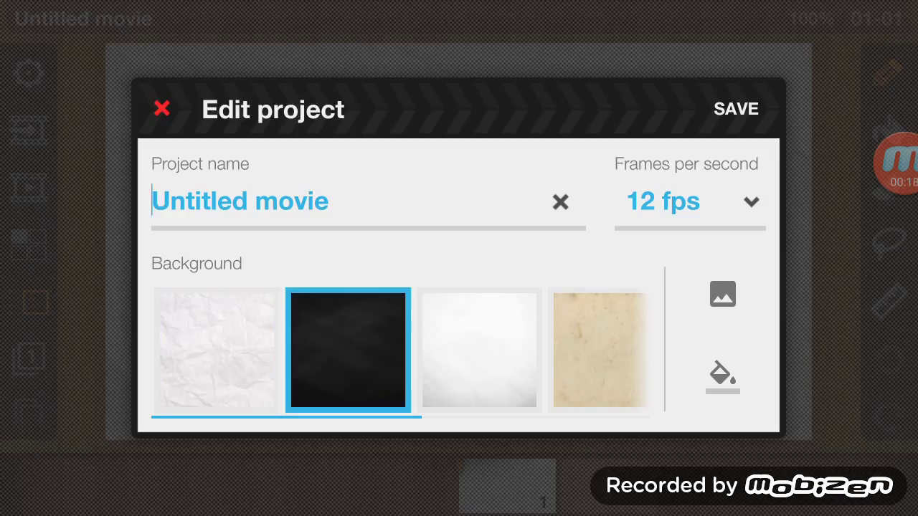
click(599, 350)
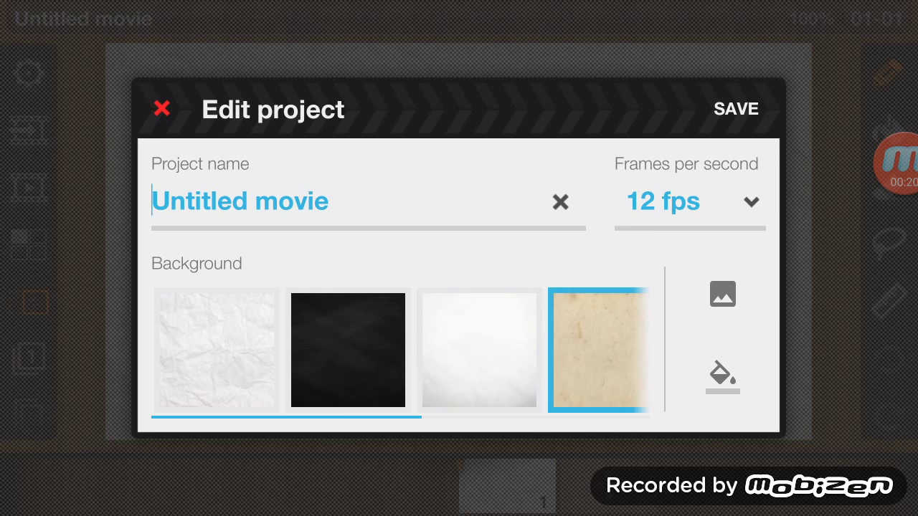
scroll(right, 3)
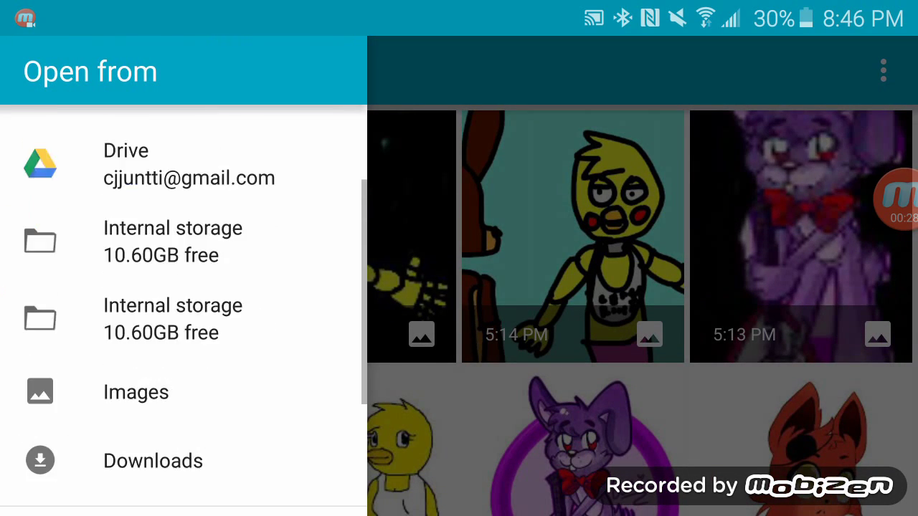
Step: Open Images, scroll down to Oct 7, and choose the Minecraft picture
click(136, 392)
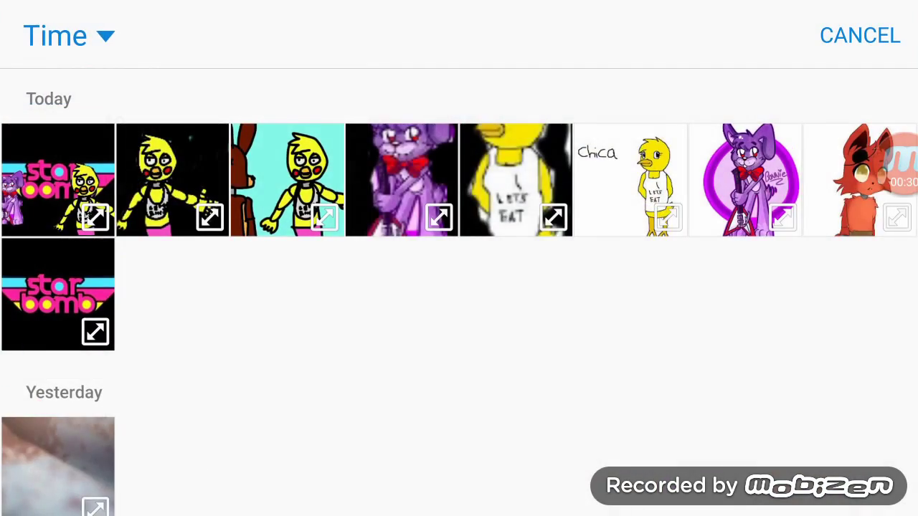
scroll(down, 3)
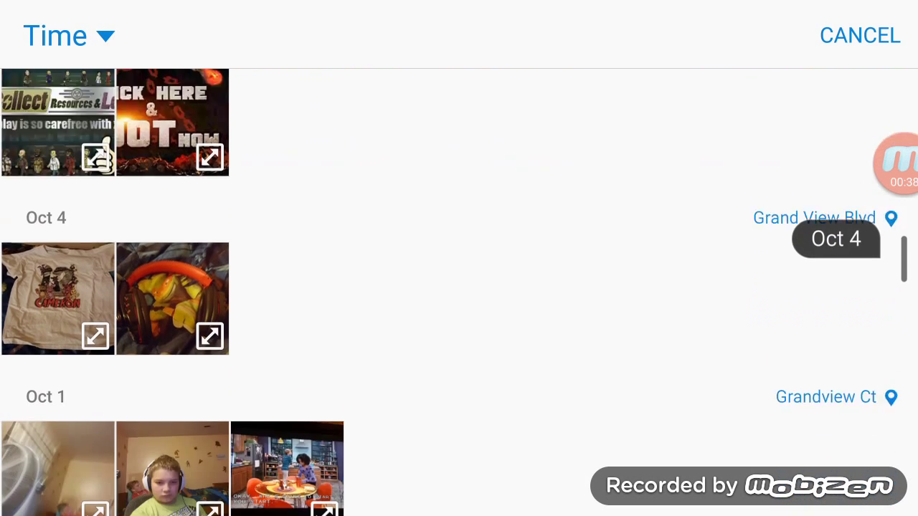
scroll(down, 3)
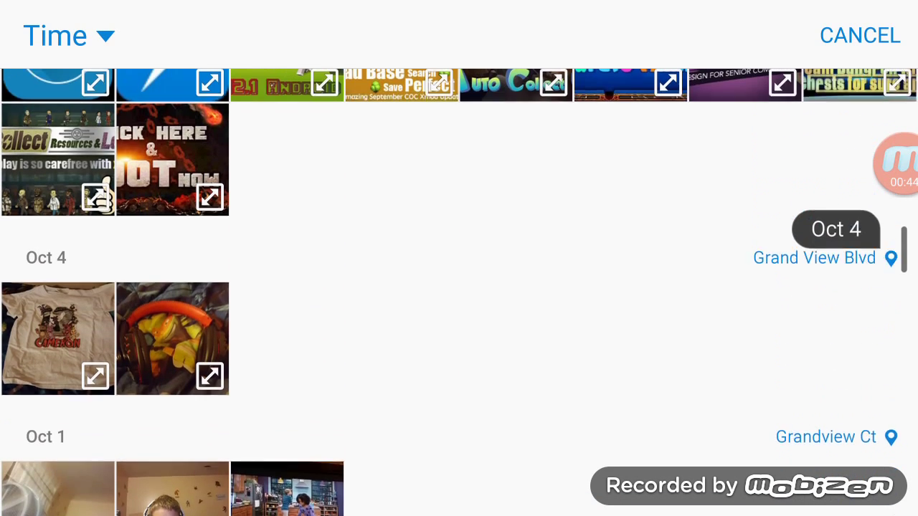
scroll(down, 3)
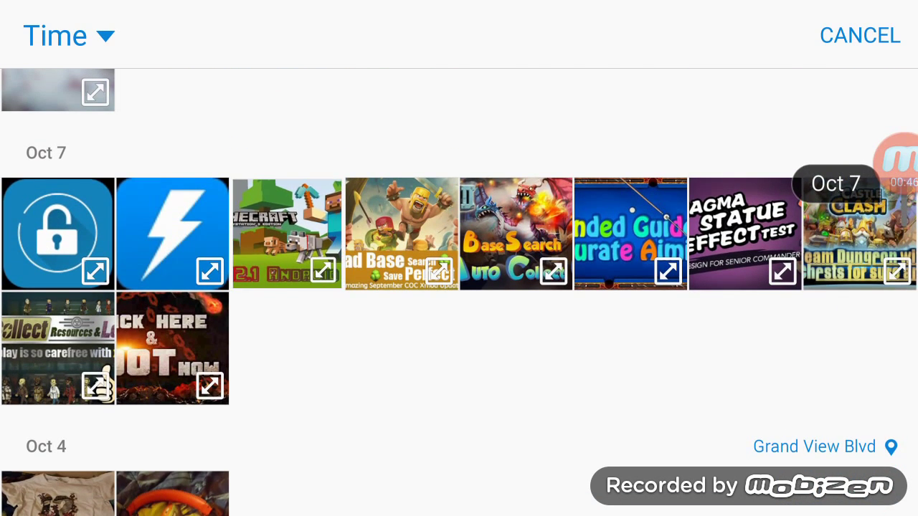
click(287, 233)
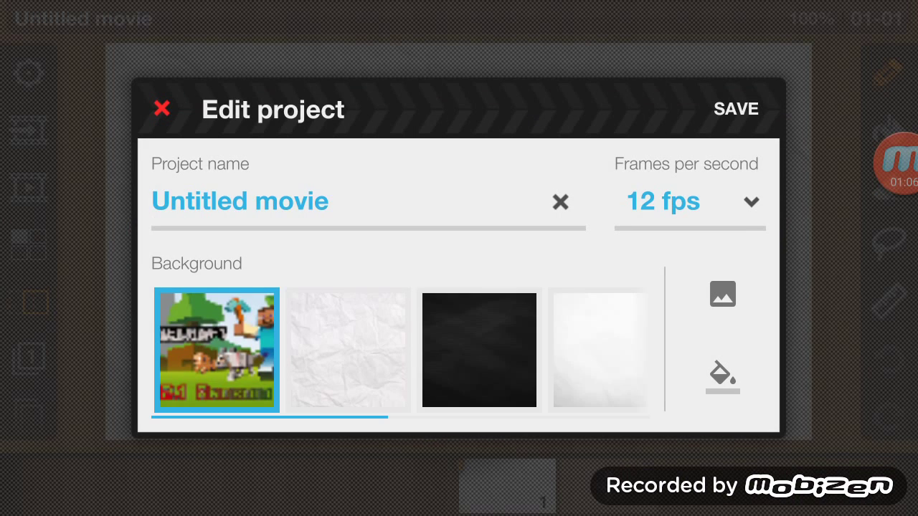
Step: Save the project with the Minecraft image as its background
click(735, 108)
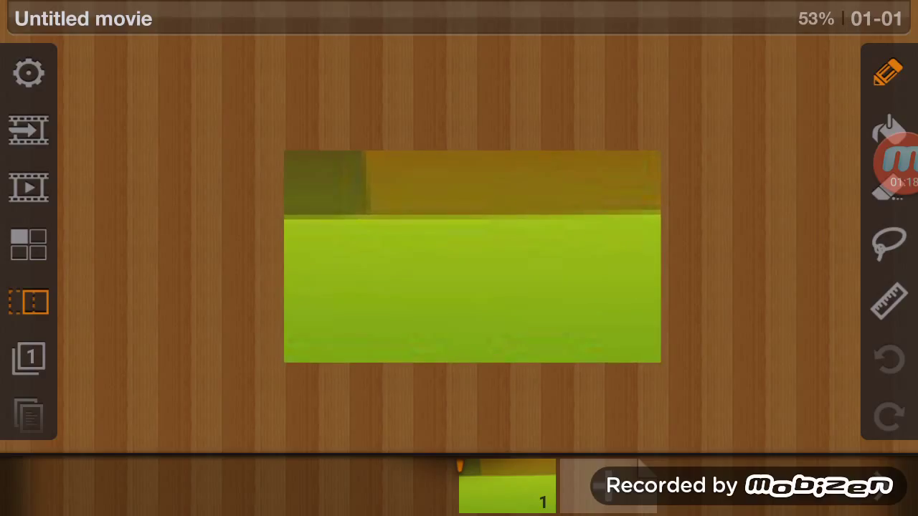
Step: Open the Layers panel, add Layer 2 and Layer 3, then close it
click(29, 188)
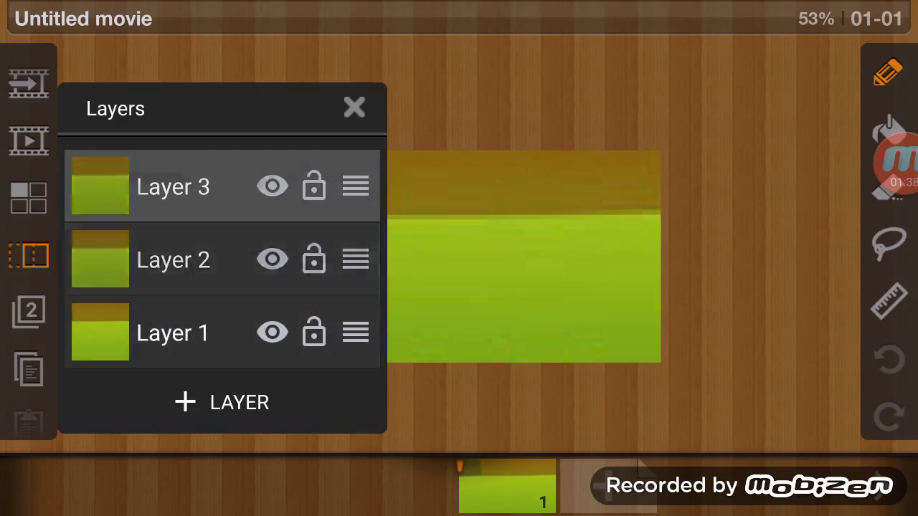
click(353, 107)
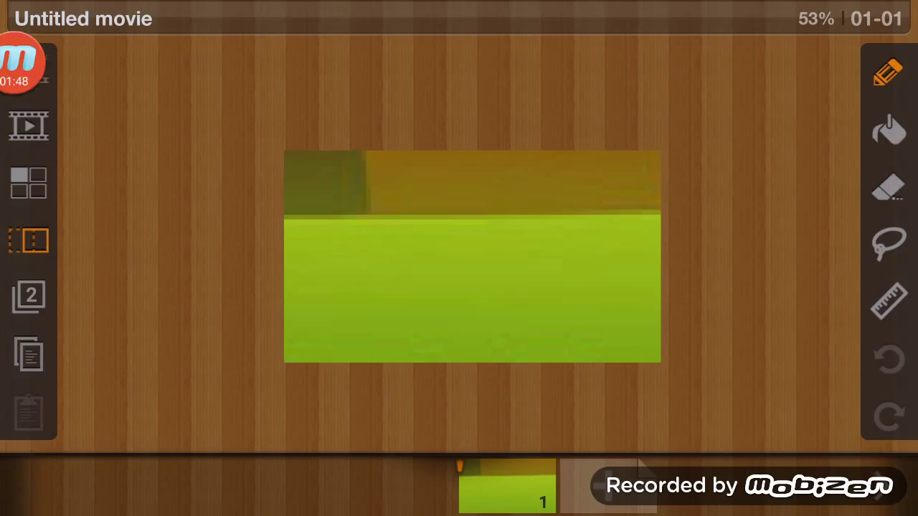
Step: Try the pencil, soft brush and highlighter styles, ending on the plain pen
click(888, 71)
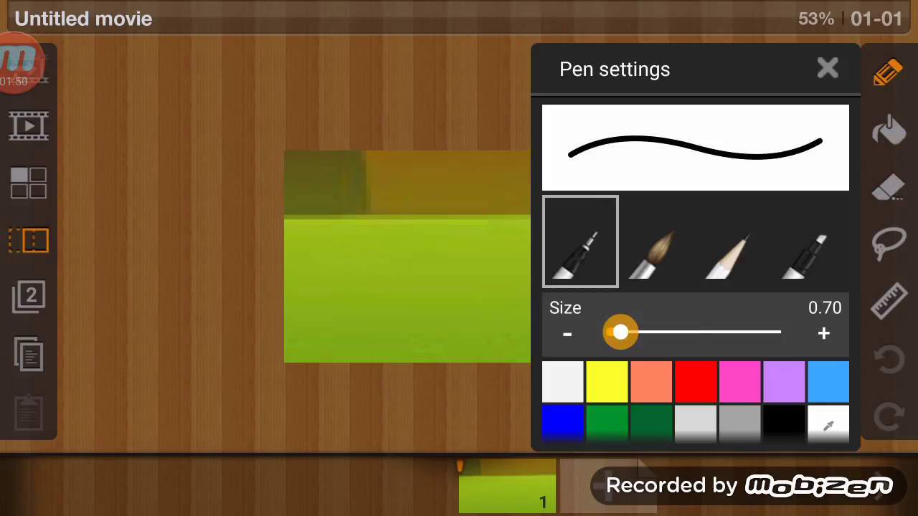
click(733, 242)
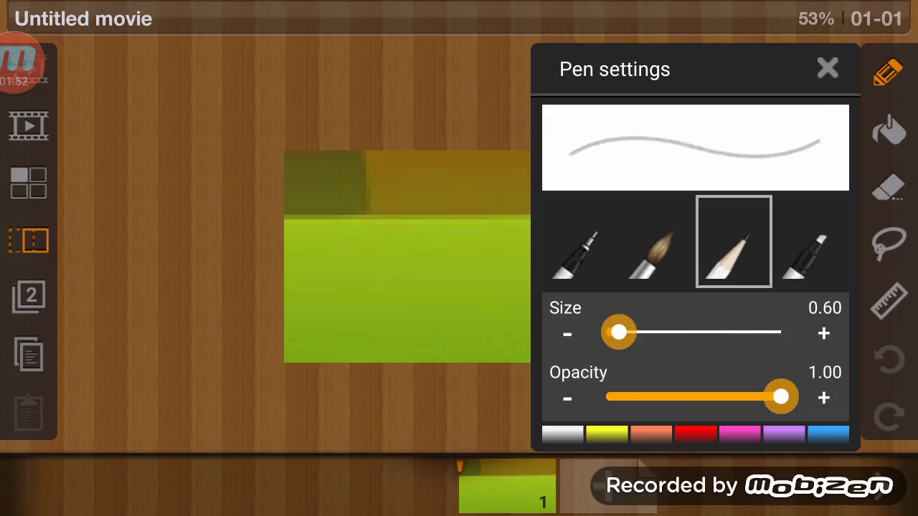
click(580, 241)
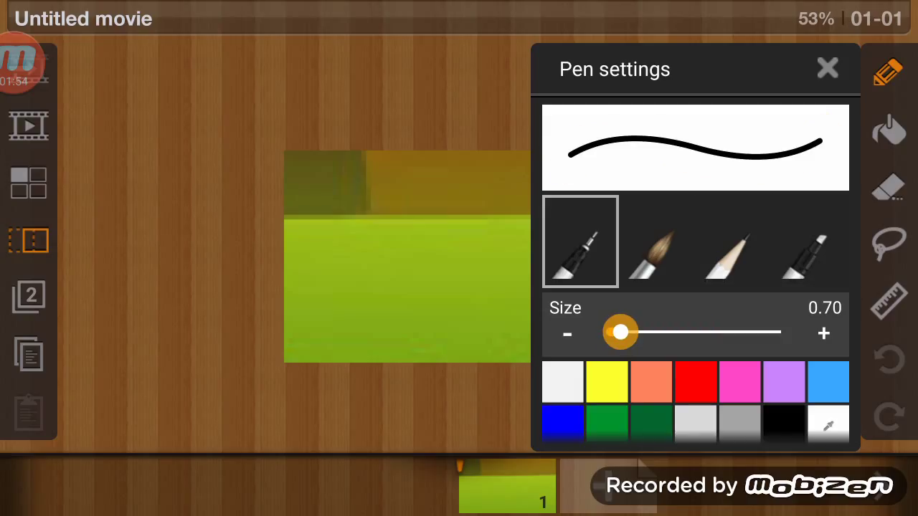
click(655, 241)
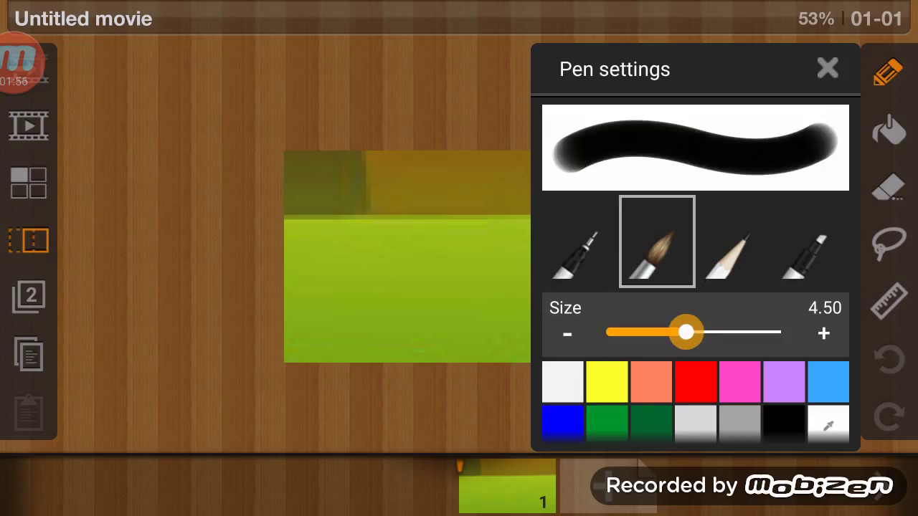
click(734, 241)
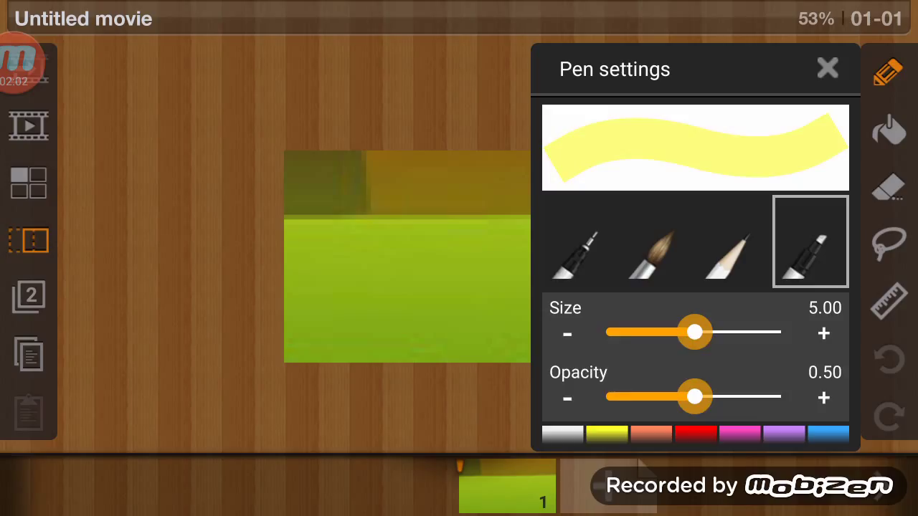
click(580, 241)
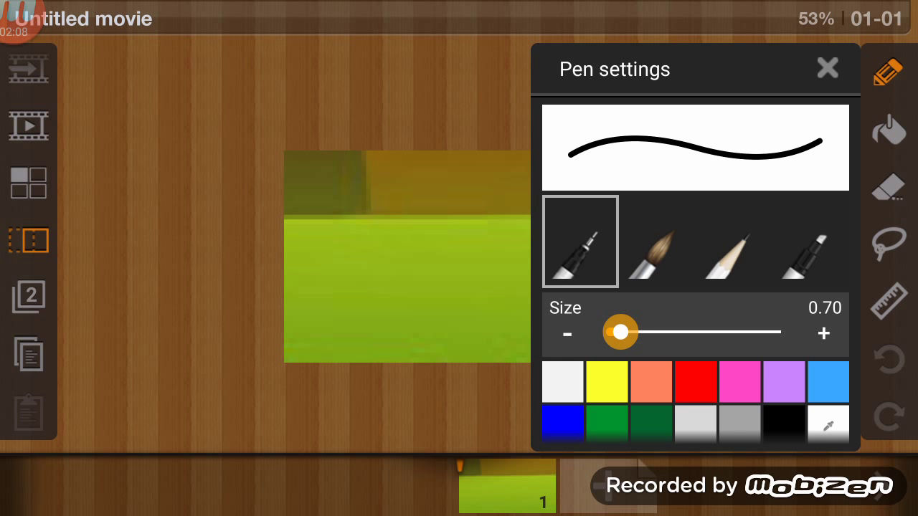
click(827, 69)
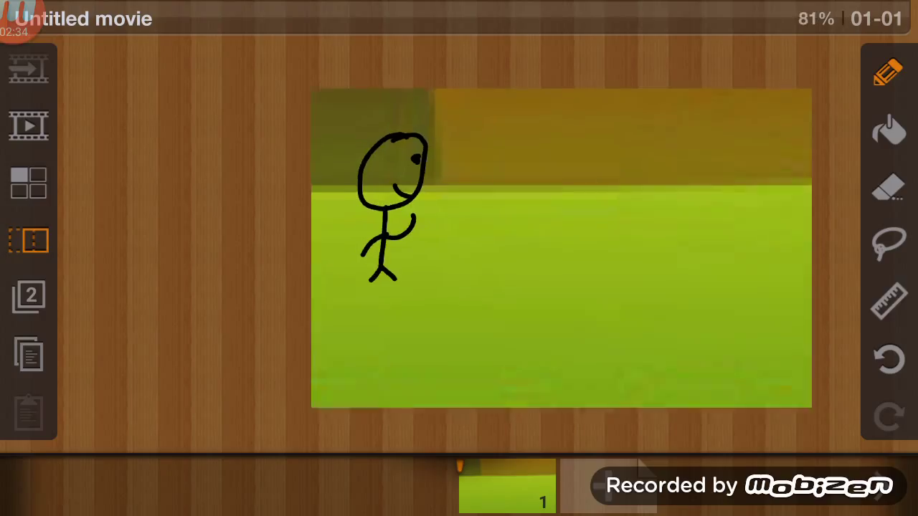
Step: Select the fill bucket to bring up its color fill options
click(889, 131)
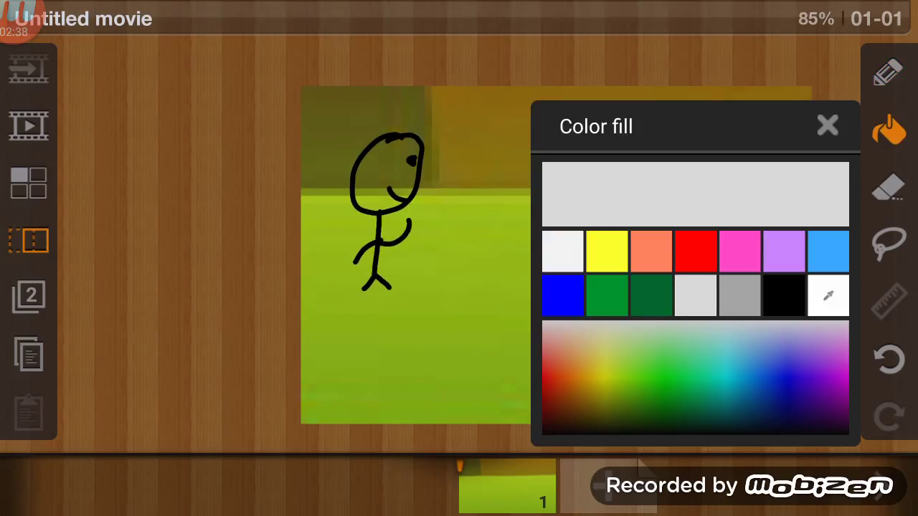
Step: Pick dark blue and fill the stick figure's head with it
click(798, 393)
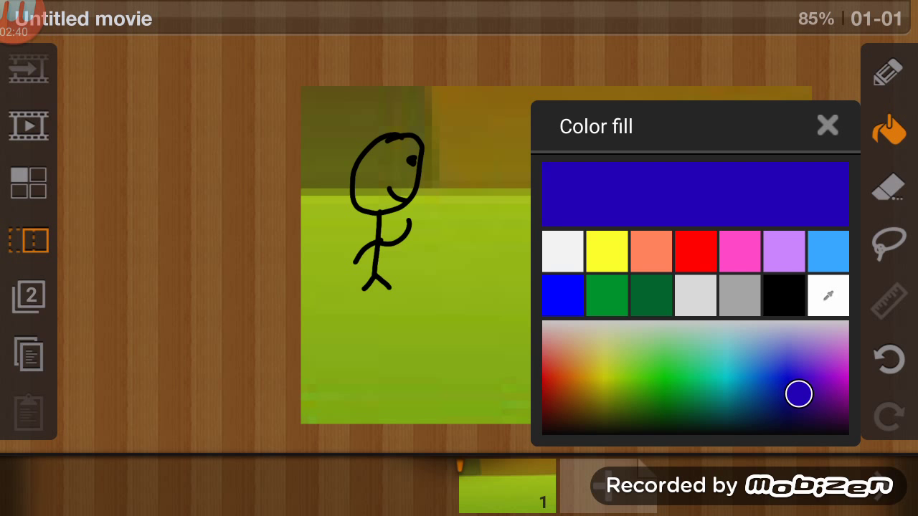
click(827, 126)
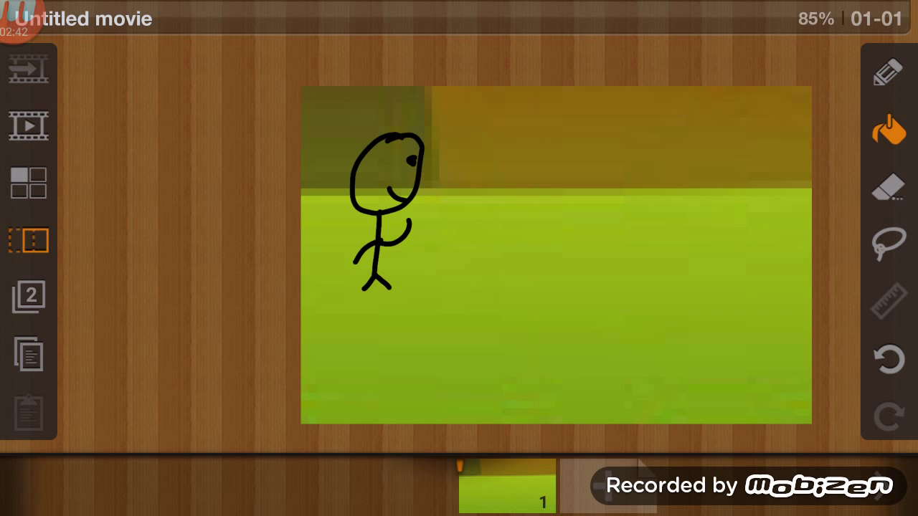
click(366, 157)
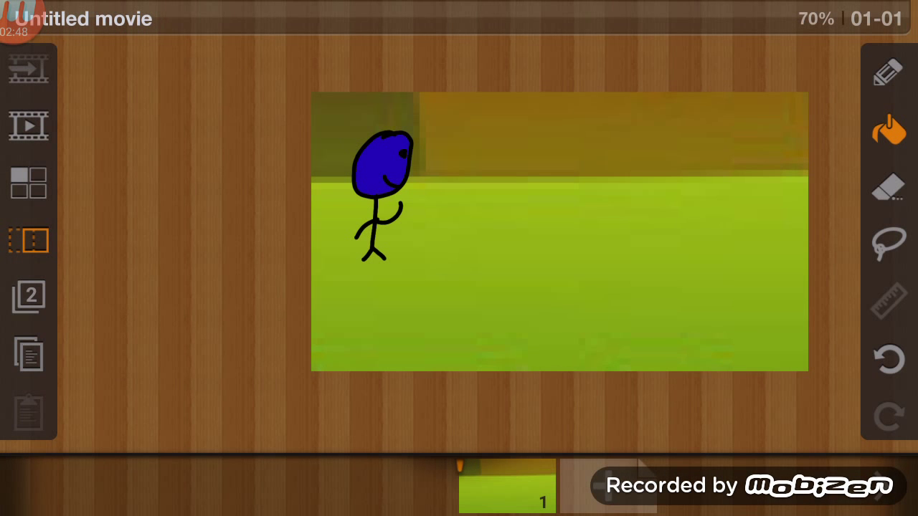
click(888, 244)
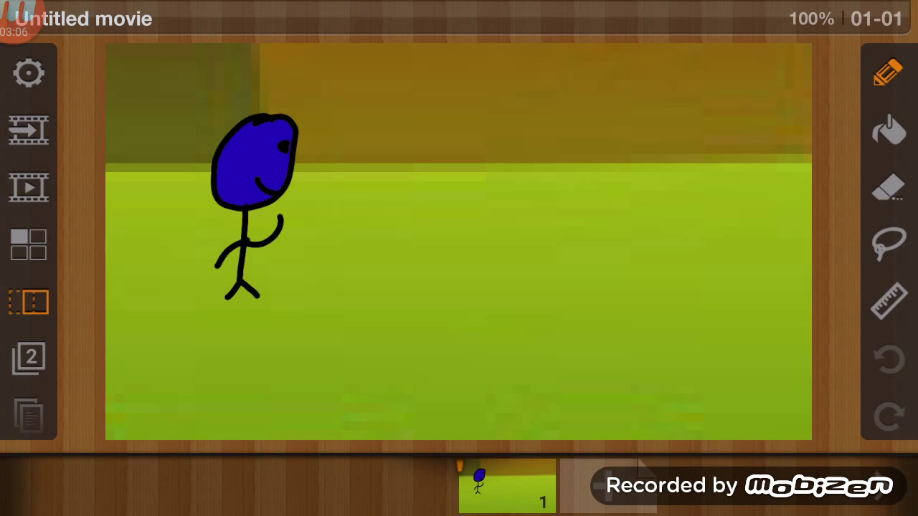
Step: Select the lasso, then set the pen to a paintbrush tip at size 4.50
click(889, 243)
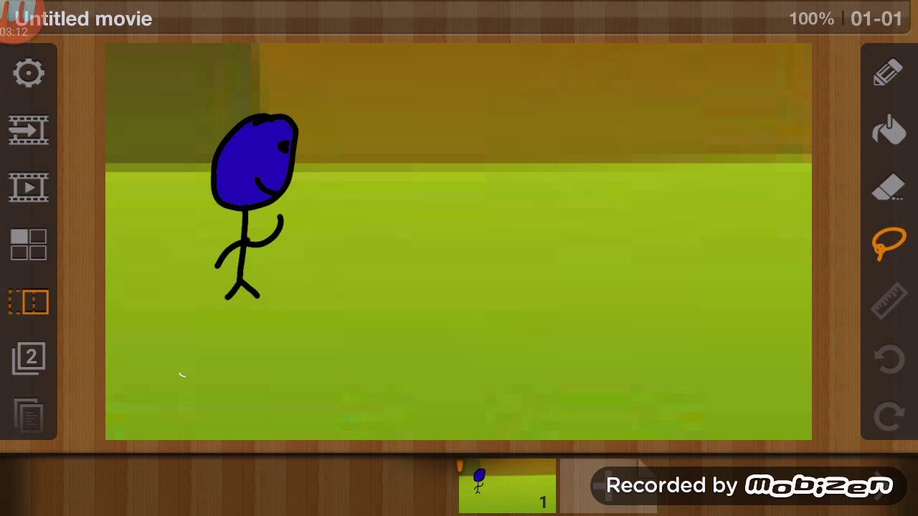
click(28, 244)
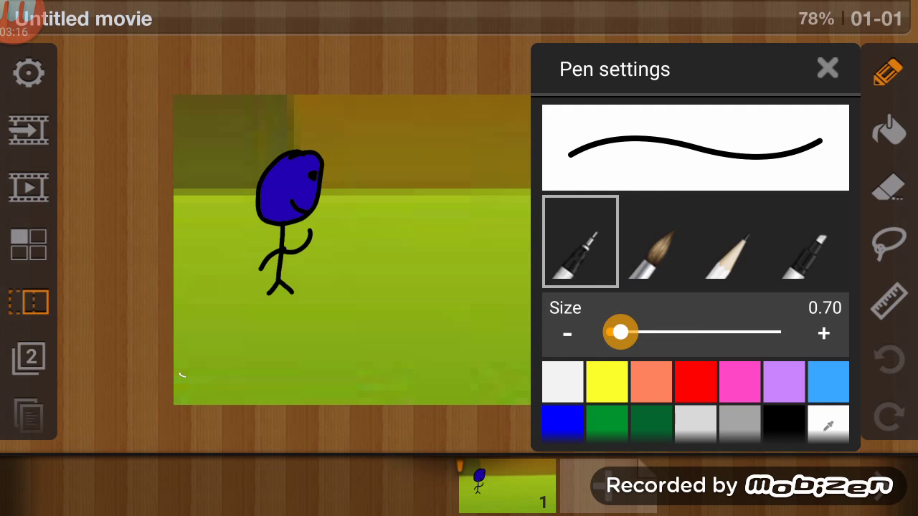
click(827, 68)
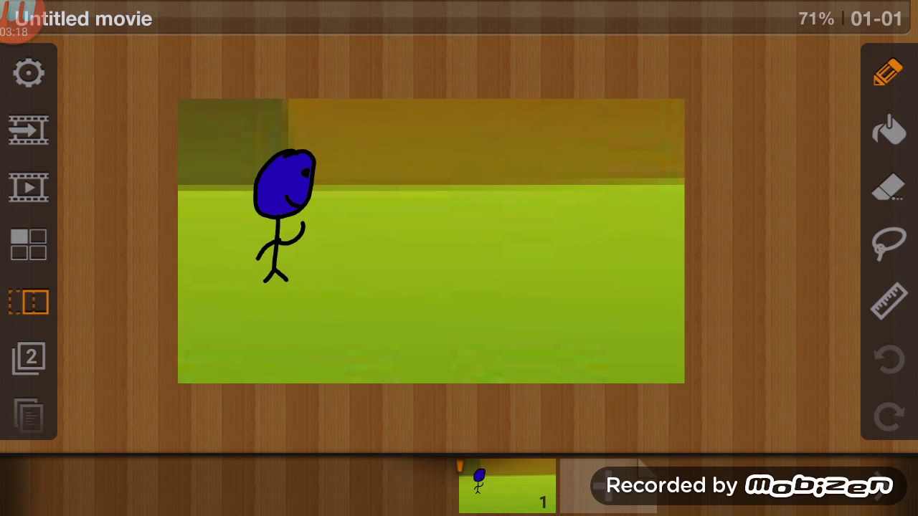
click(888, 72)
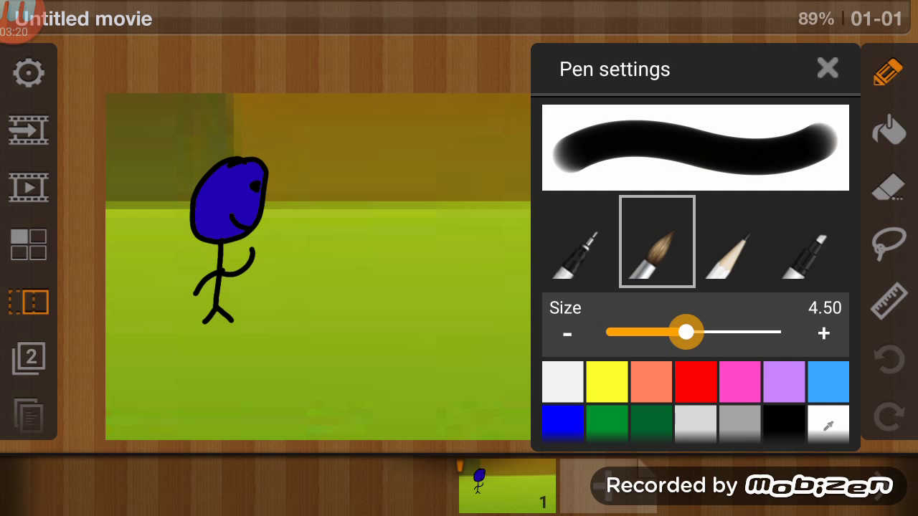
click(828, 69)
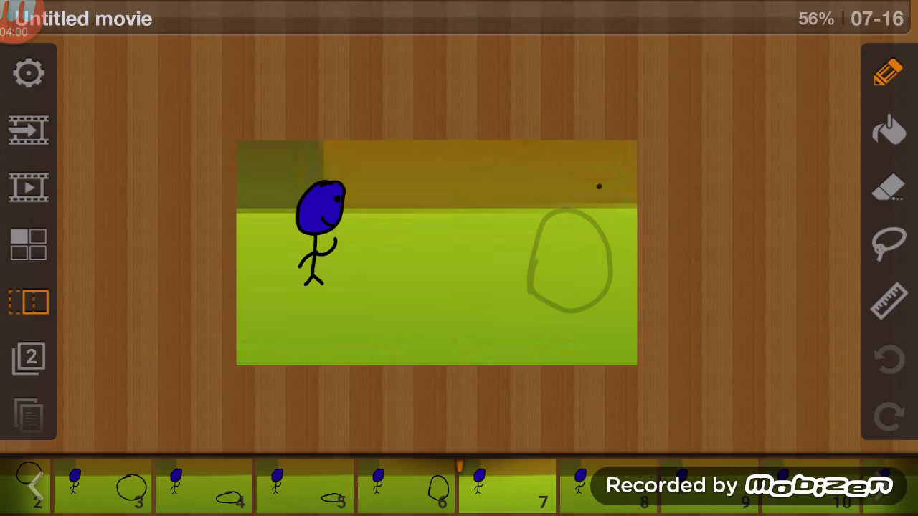
Step: Sketch the ball outline on the current frame, guided by onion skin
drag(599, 183, 573, 283)
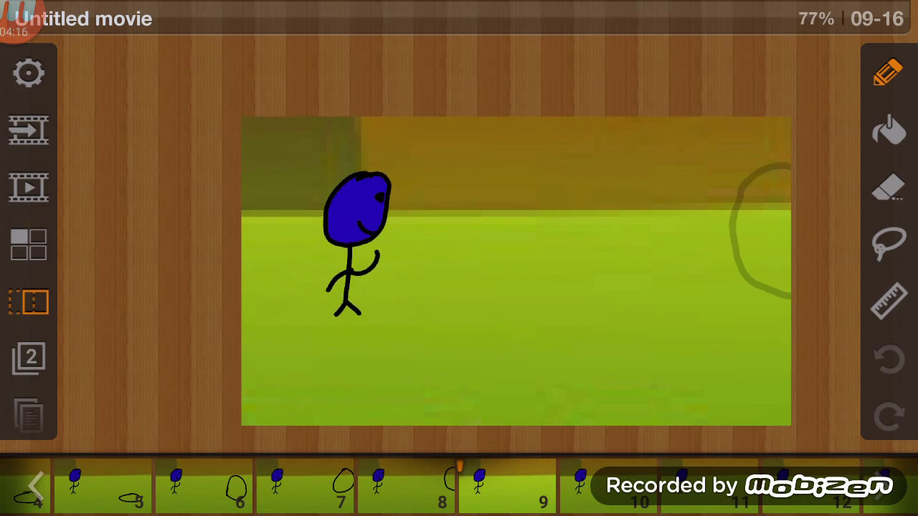
Step: Lasso and shift the stick figure further right on each frame until it exits the canvas
click(889, 244)
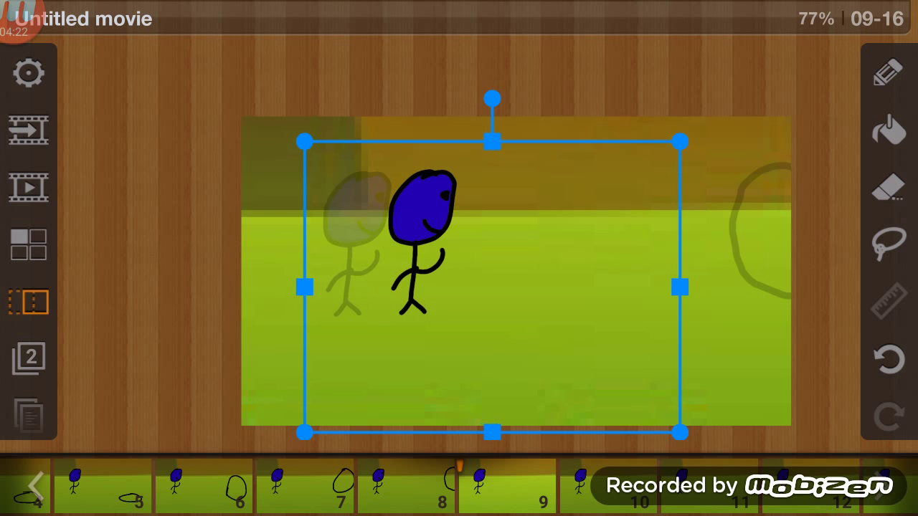
click(889, 244)
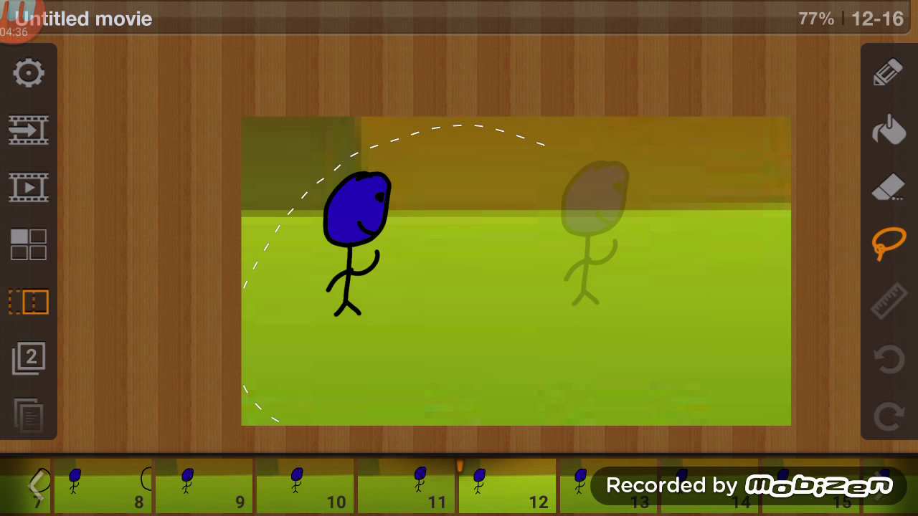
drag(359, 237, 459, 223)
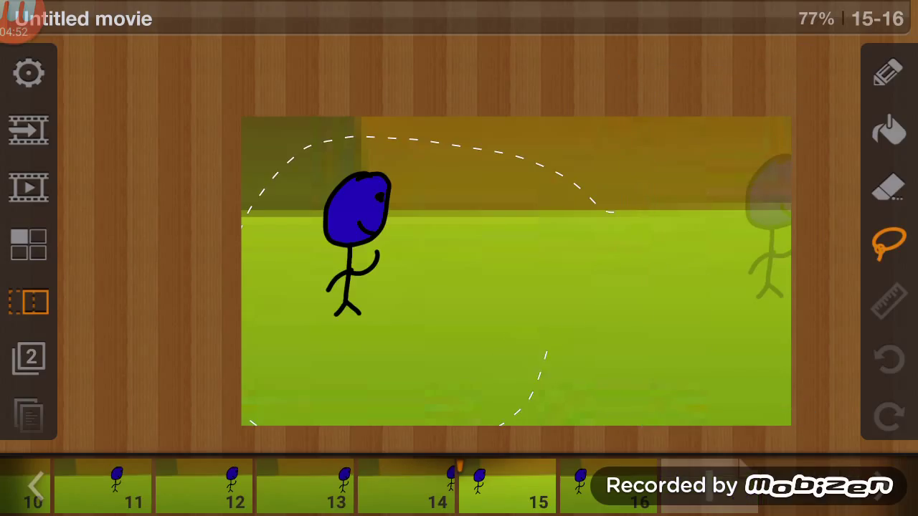
drag(351, 230, 739, 222)
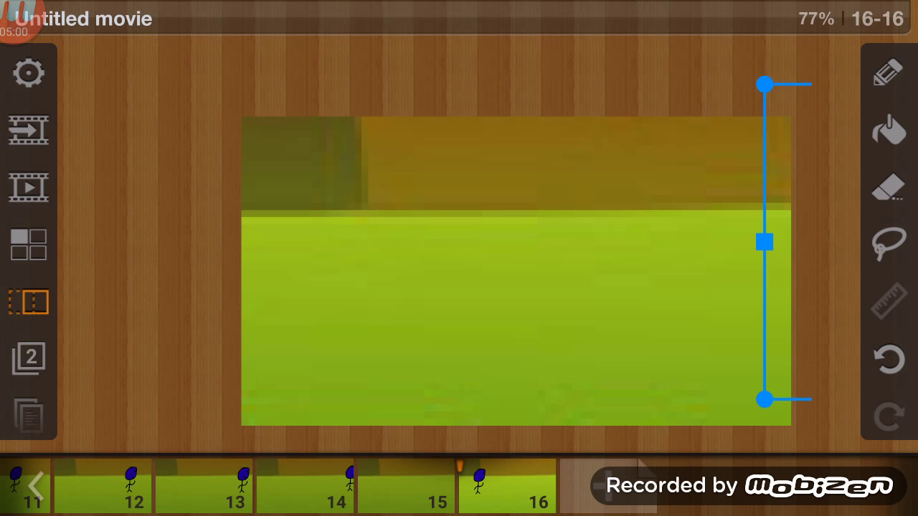
click(888, 243)
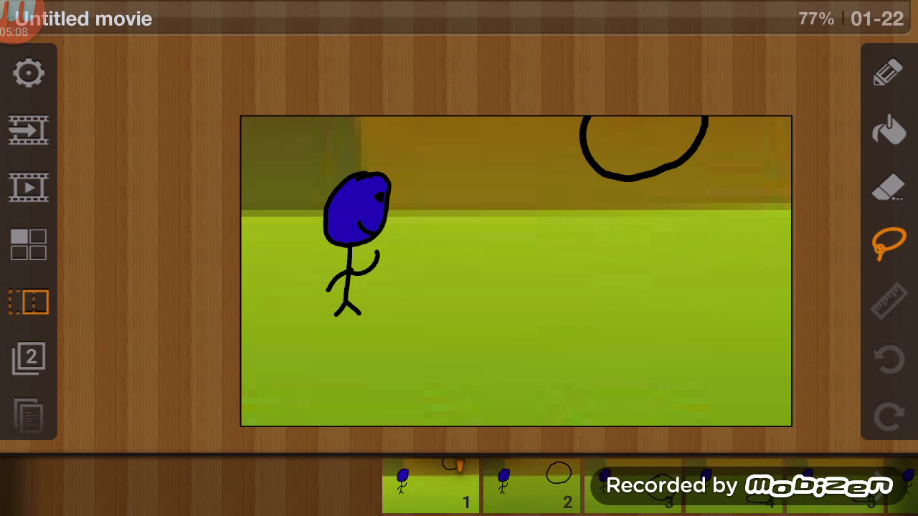
Step: Try dark green, red and yellow-green fills, settle on orange, then return to the pencil
click(889, 131)
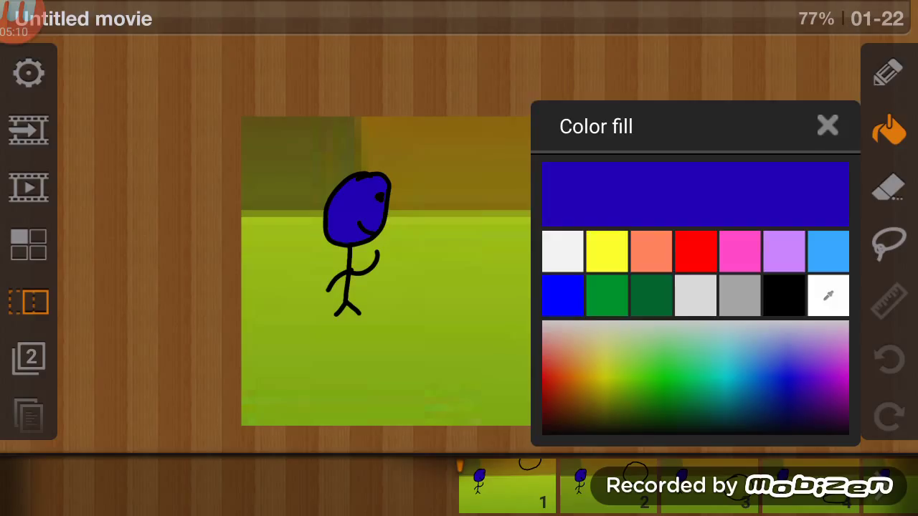
click(652, 294)
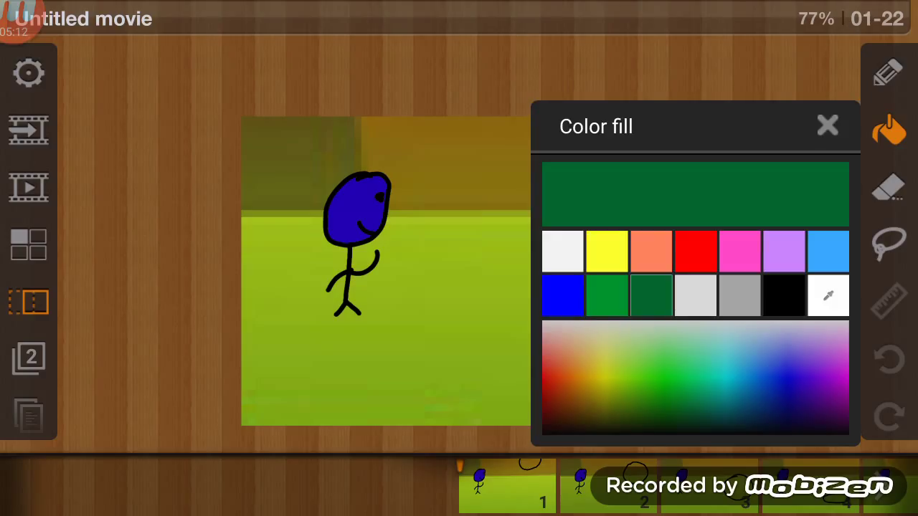
click(694, 250)
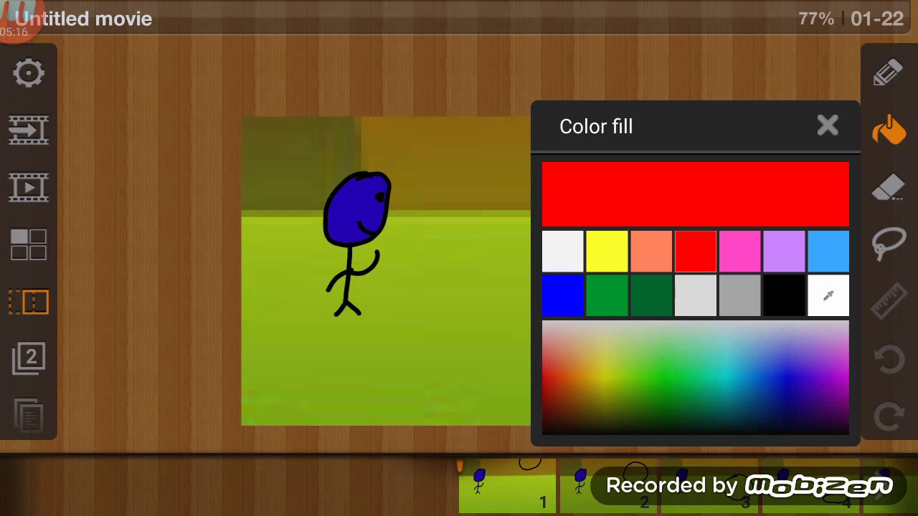
click(637, 373)
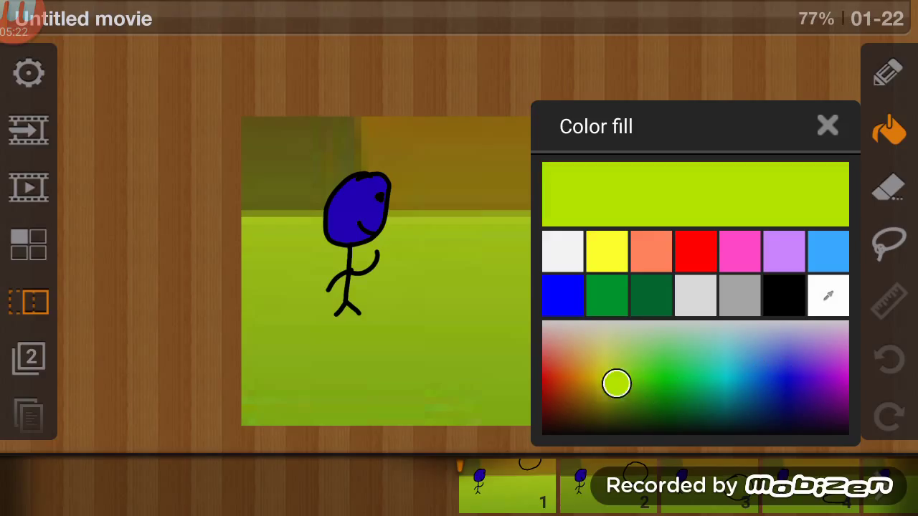
click(569, 386)
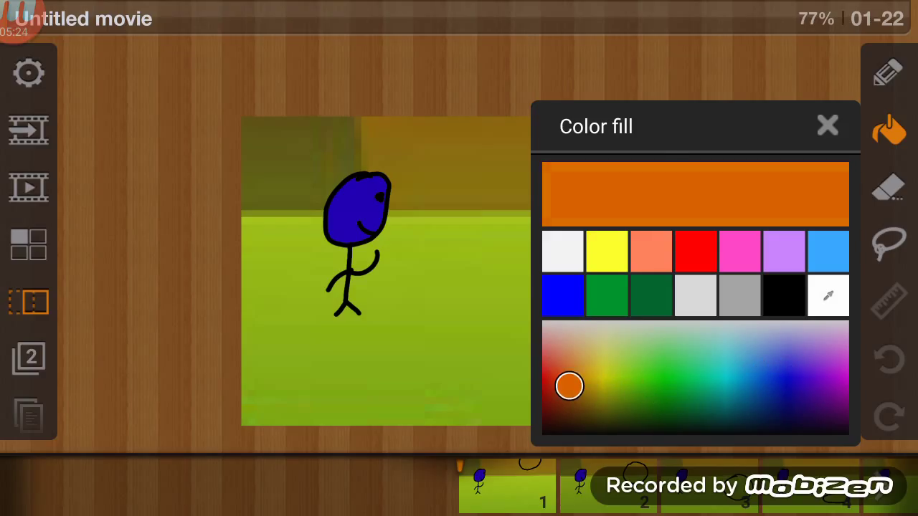
click(828, 125)
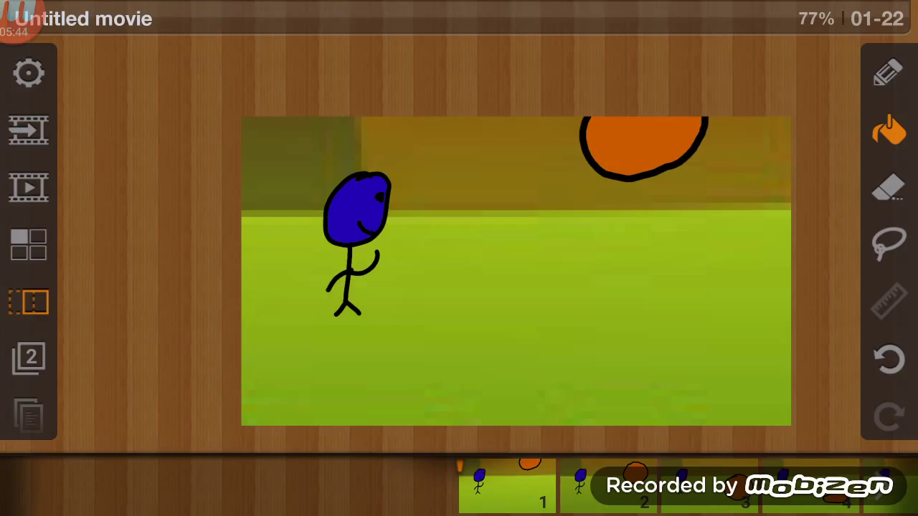
click(888, 73)
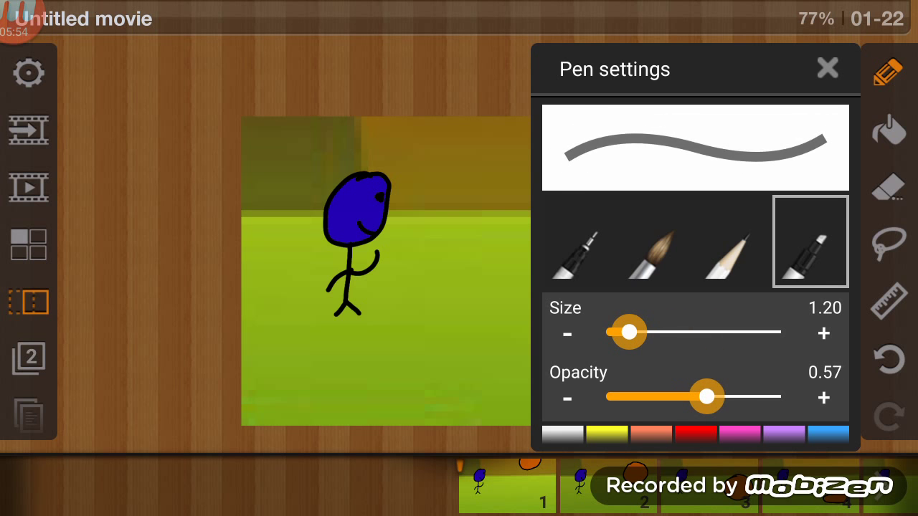
Step: Lower the marker opacity to make strokes semi-transparent
drag(706, 396, 683, 397)
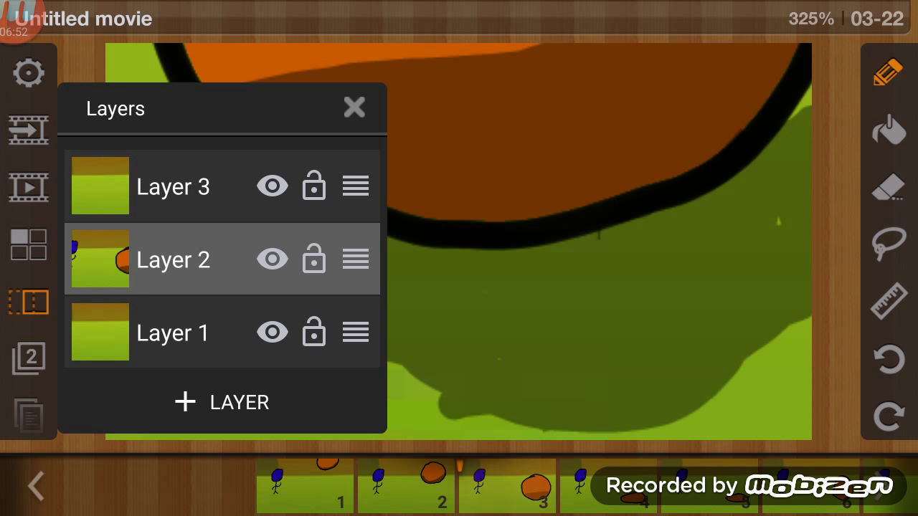
Step: Close the Layers panel
click(354, 107)
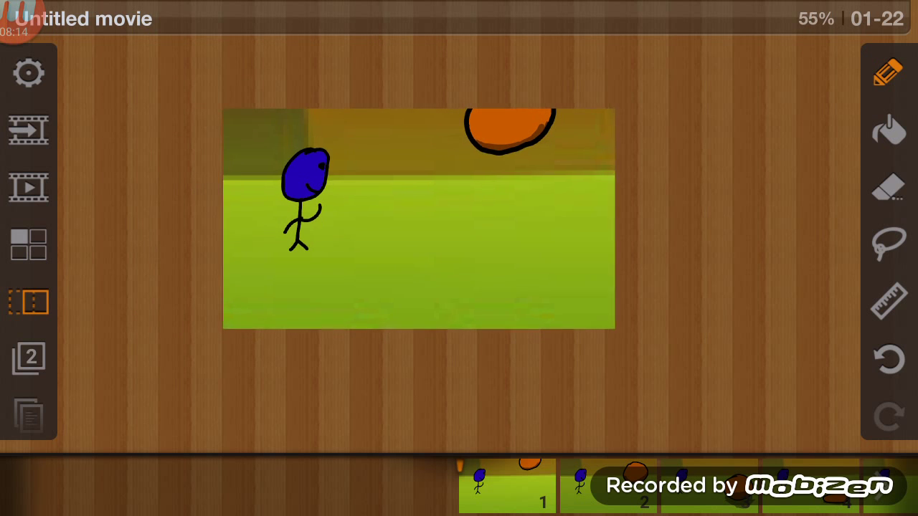
Step: Select a tool from the left toolbar to paint the grass shadow
click(29, 187)
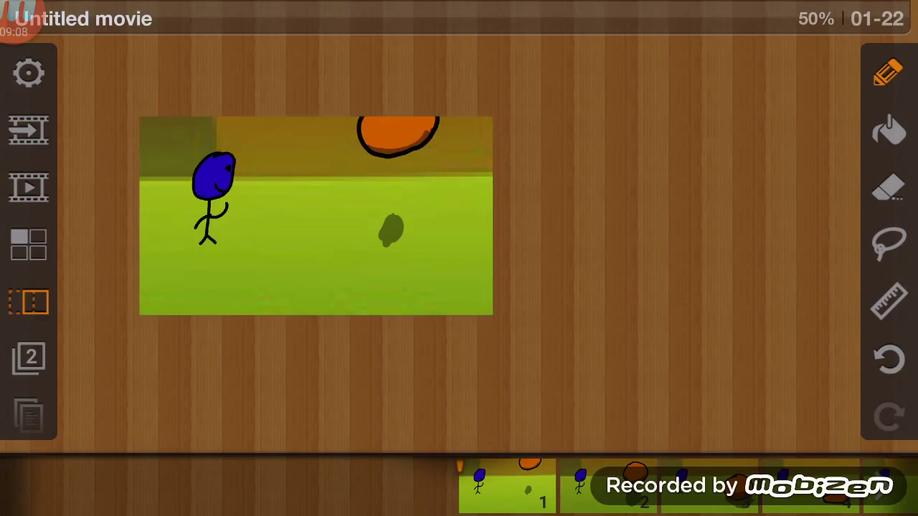
Step: Check the pen settings, then choose the soft paintbrush and close the settings
click(888, 72)
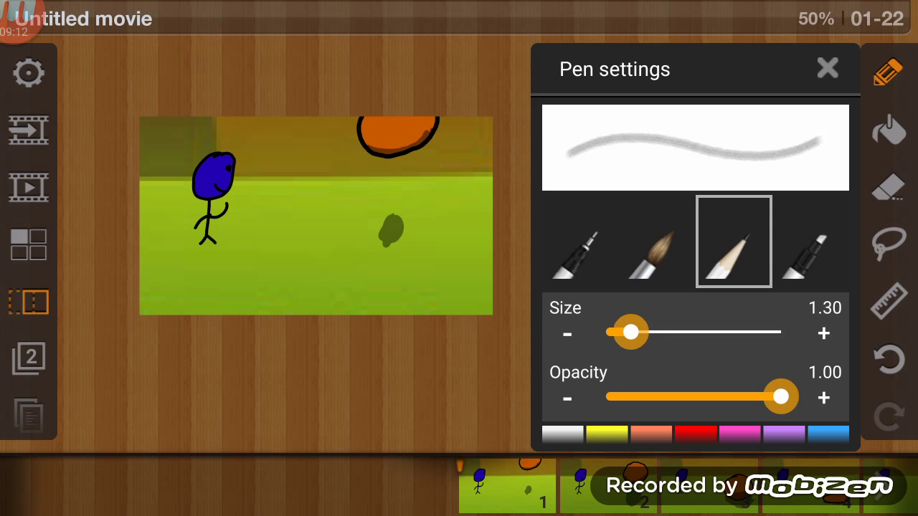
click(827, 69)
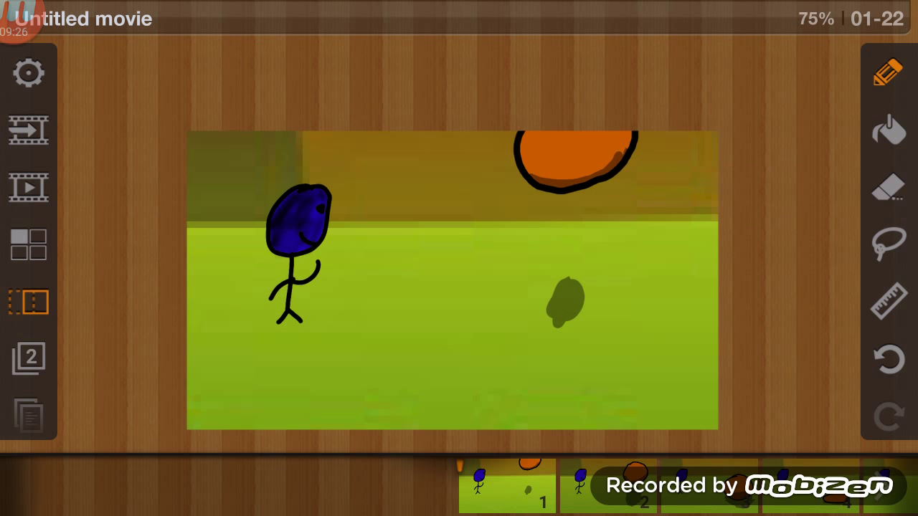
click(888, 72)
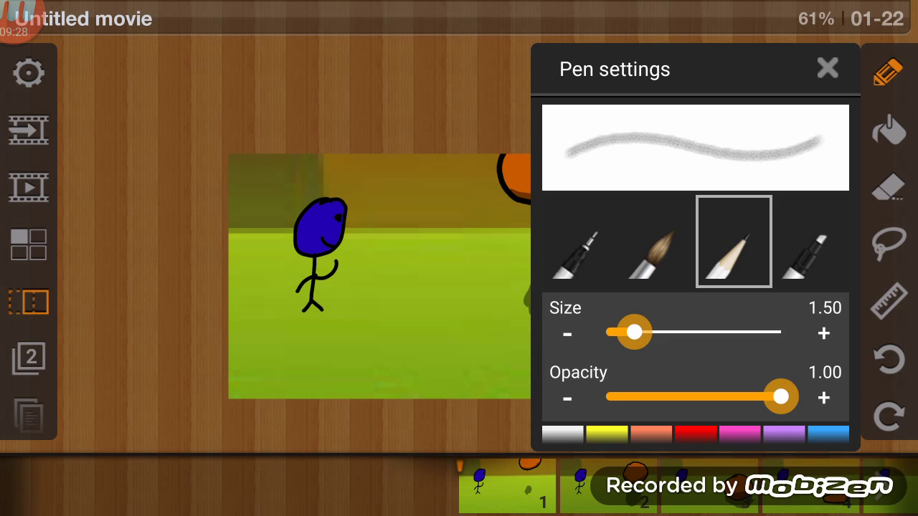
click(650, 241)
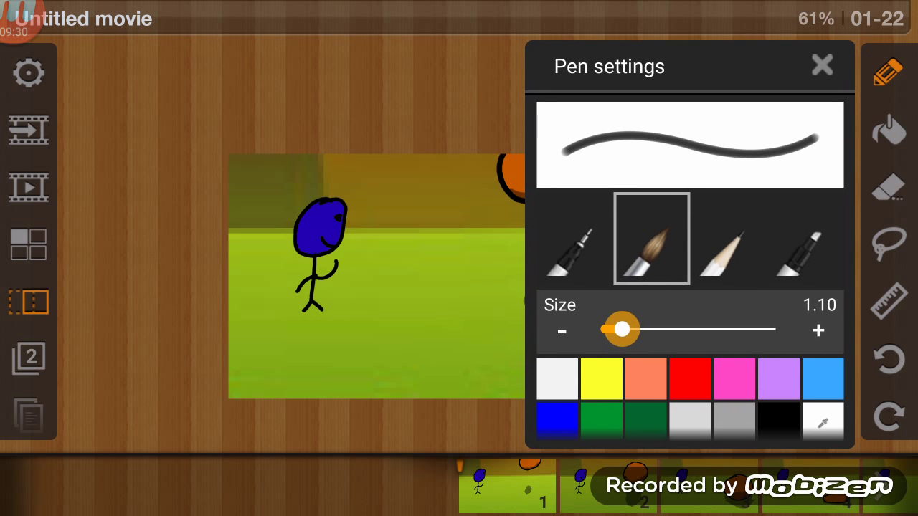
click(822, 65)
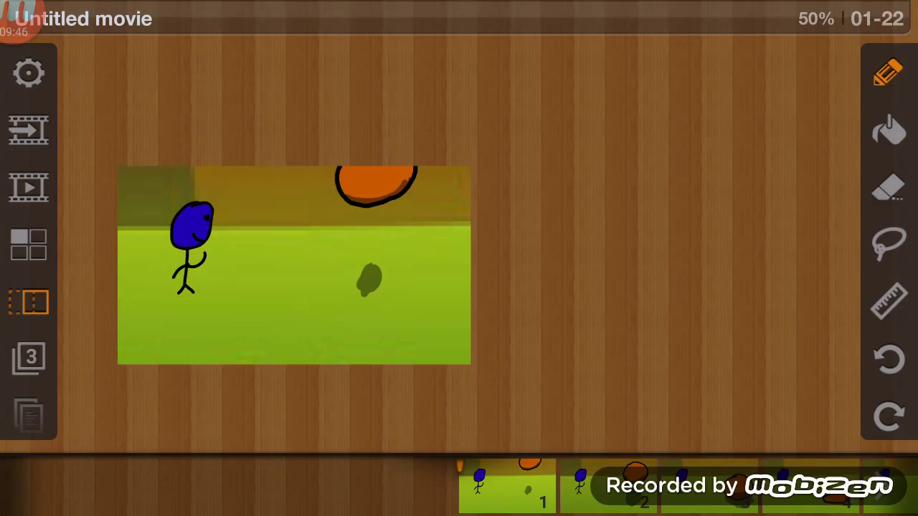
Step: Outline bumpy bushes at the lower left and bottom edge, choosing dark green fill
click(888, 72)
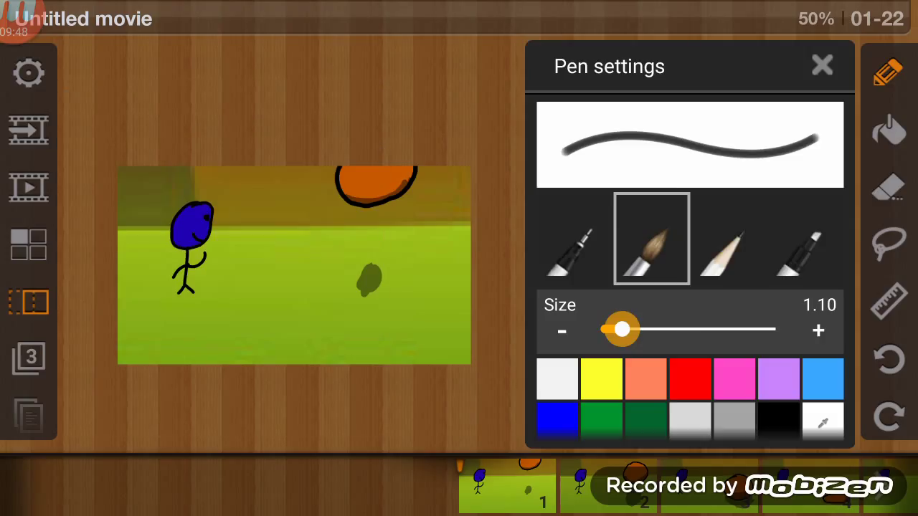
click(822, 65)
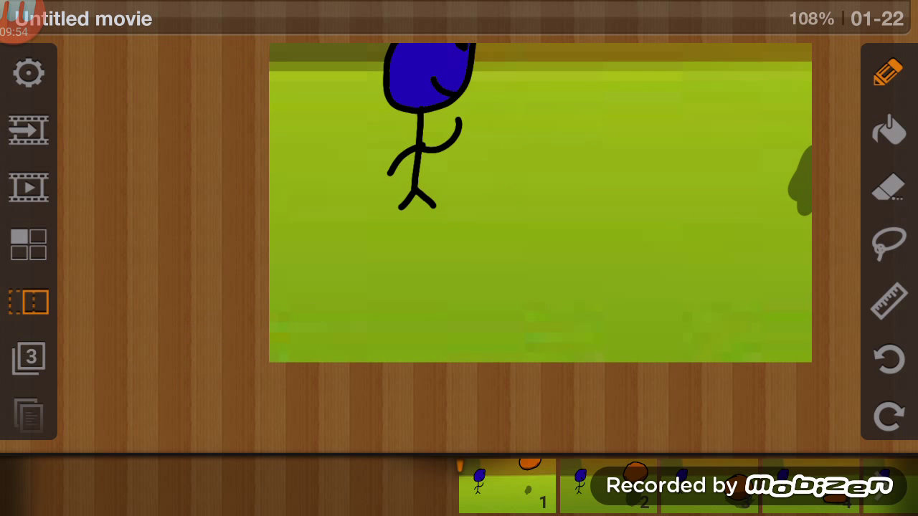
drag(271, 236, 322, 200)
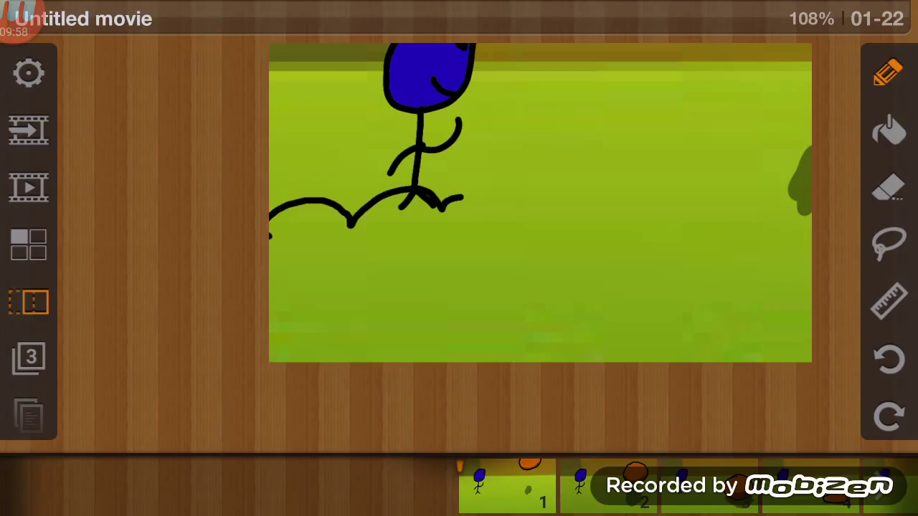
click(888, 129)
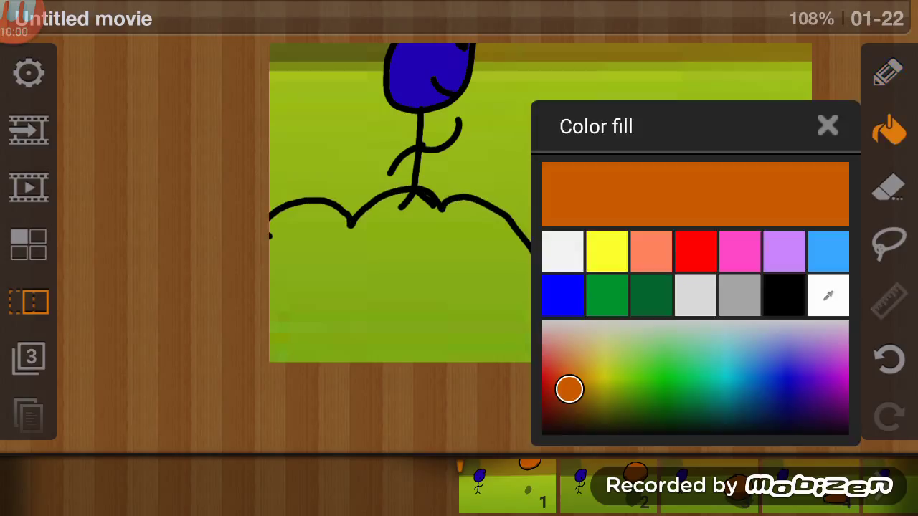
click(827, 126)
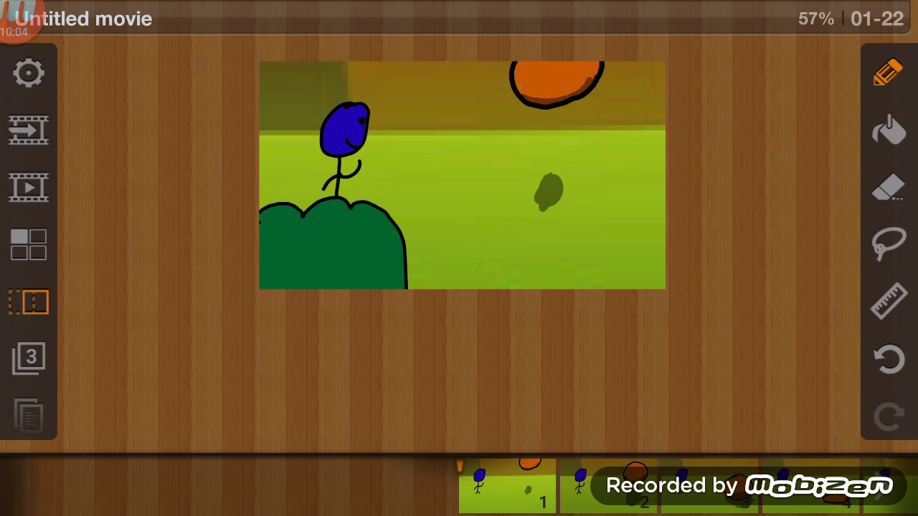
drag(512, 287, 663, 251)
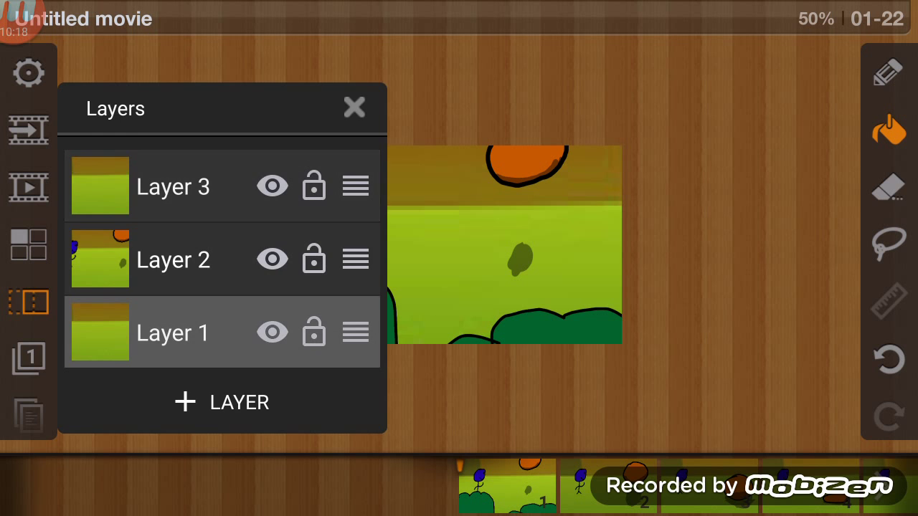
Step: Close the Layers panel with Layer 1 selected
click(354, 106)
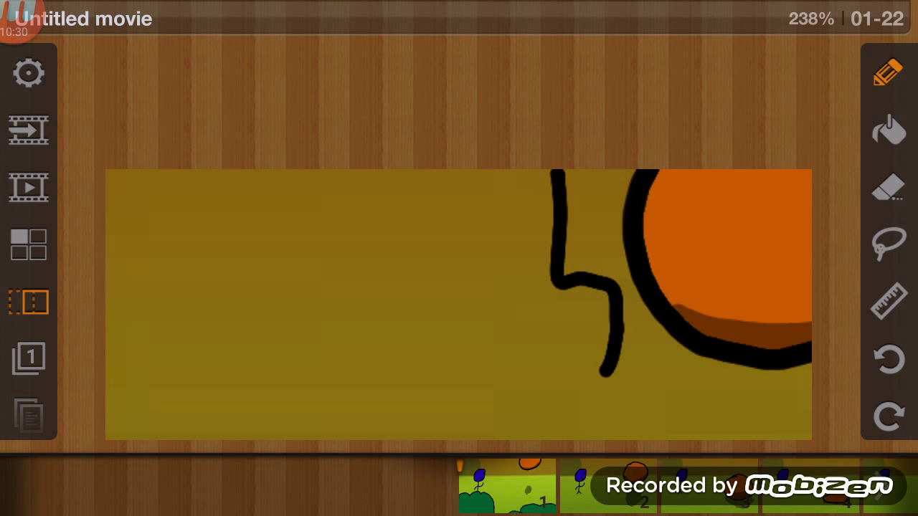
Step: Draw a jagged black crack beside the orange ball
drag(395, 255, 574, 380)
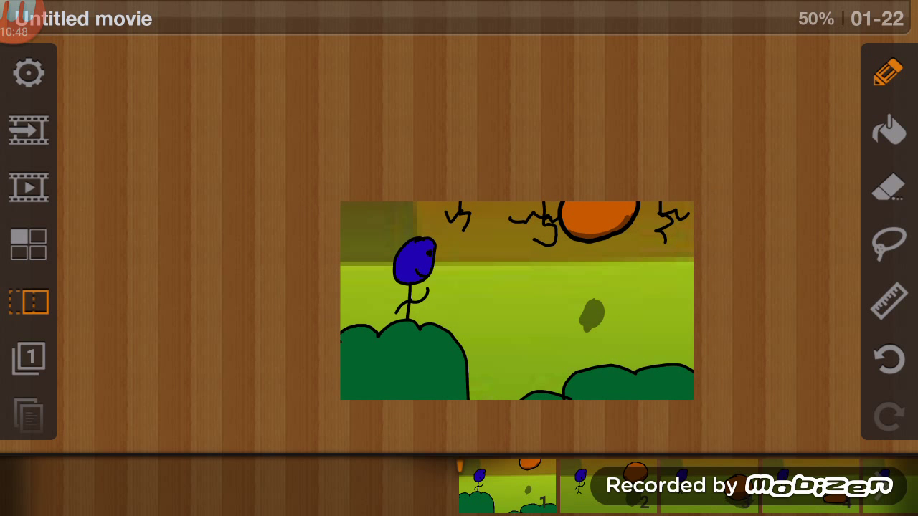
Step: Enable the ruler guide and reselect the pen
click(890, 188)
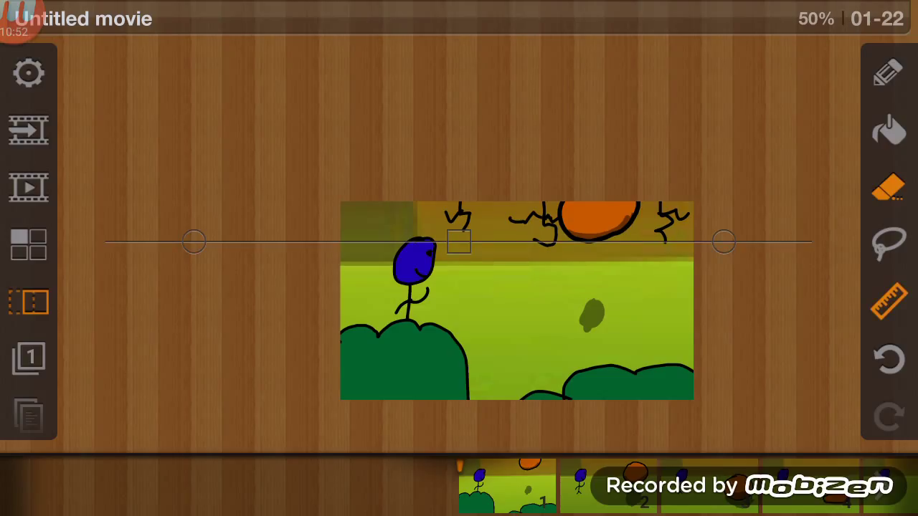
click(888, 72)
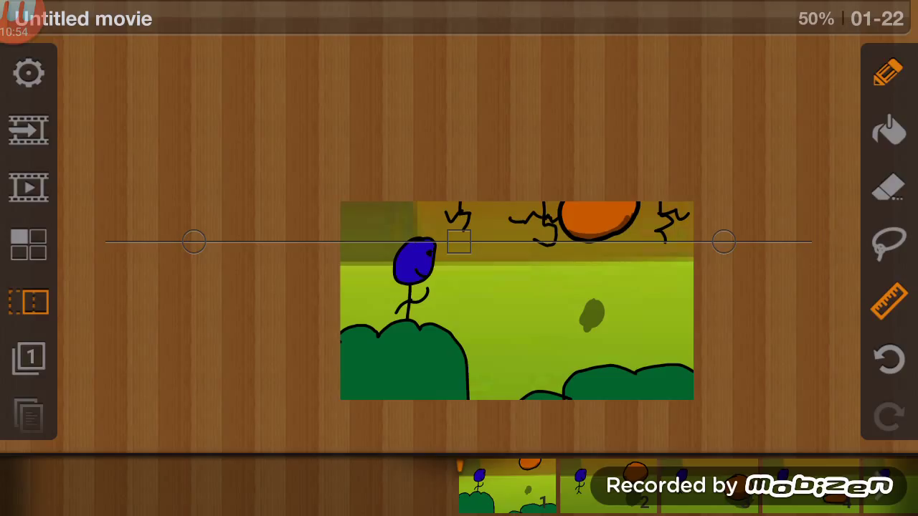